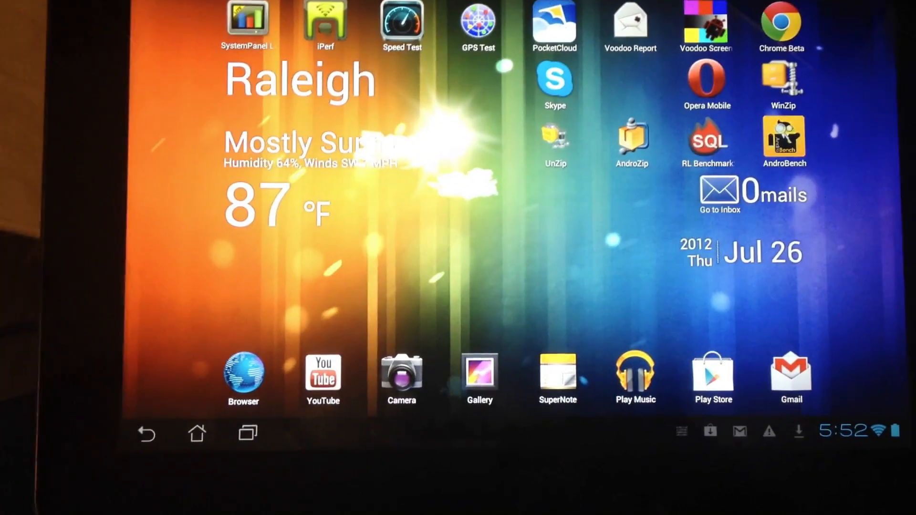
Launch Browser from the home screen dock to show the ASUS region-selection page.
left_click(243, 374)
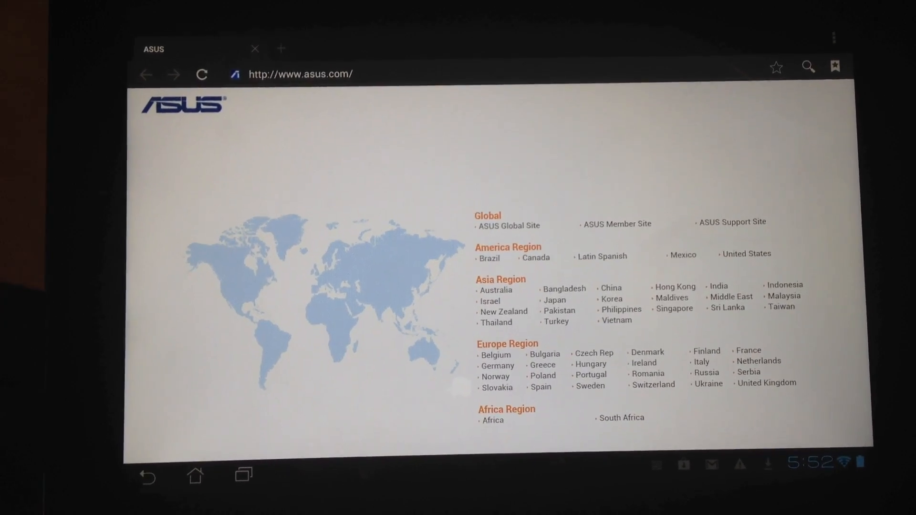
Toggle twice between the ASUS site in Browser and the home screen, finishing on home.
left_click(195, 475)
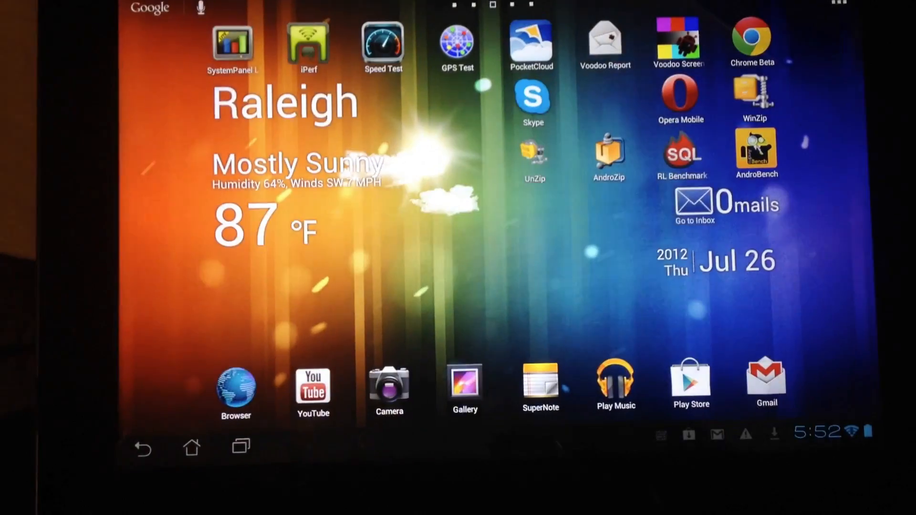
left_click(236, 389)
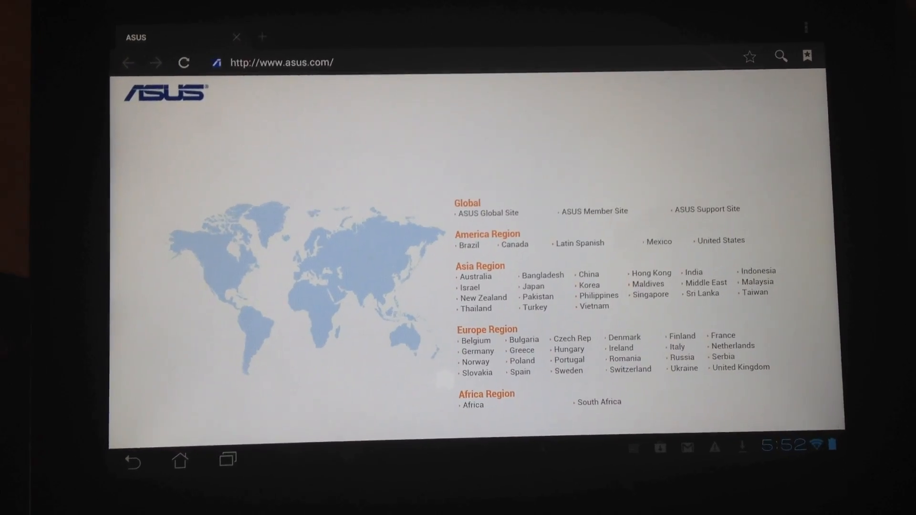
left_click(179, 460)
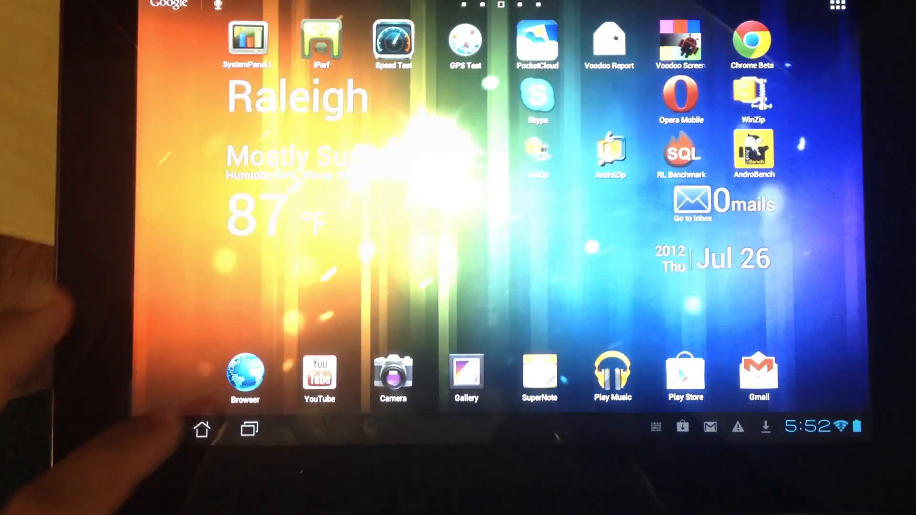
left_click(245, 374)
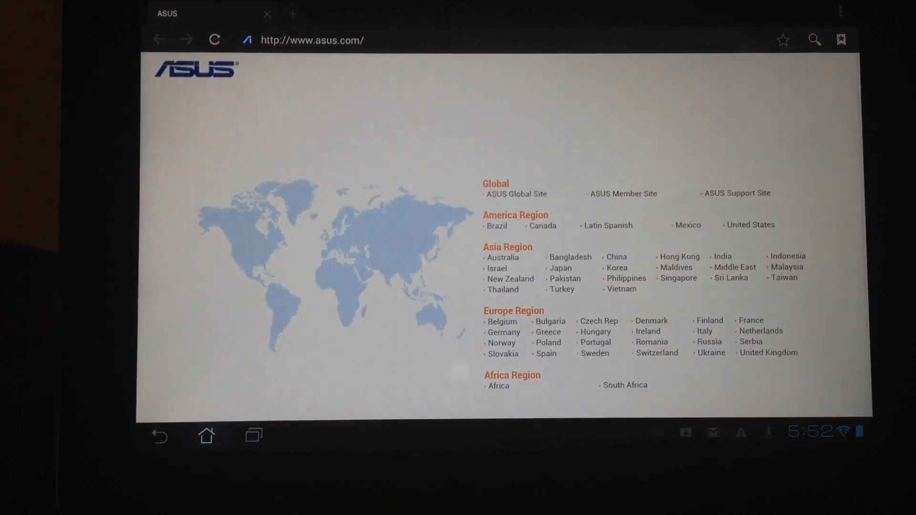
left_click(201, 435)
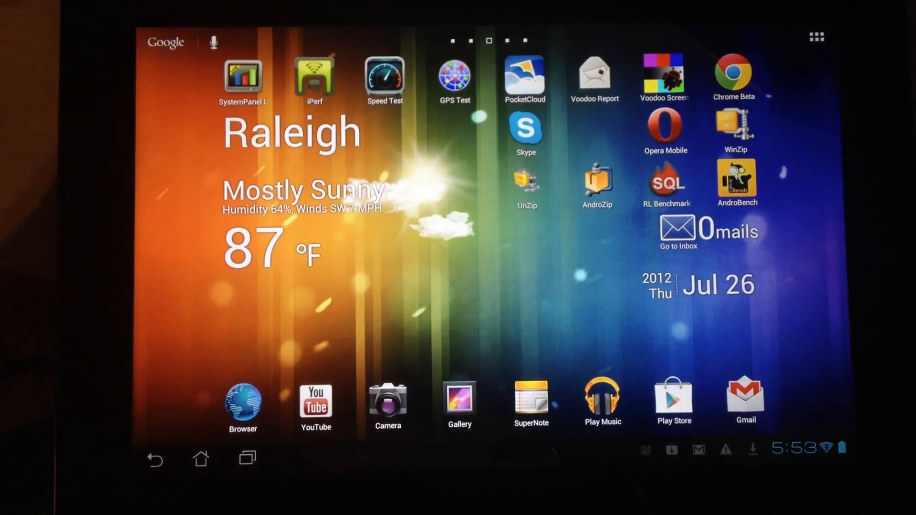